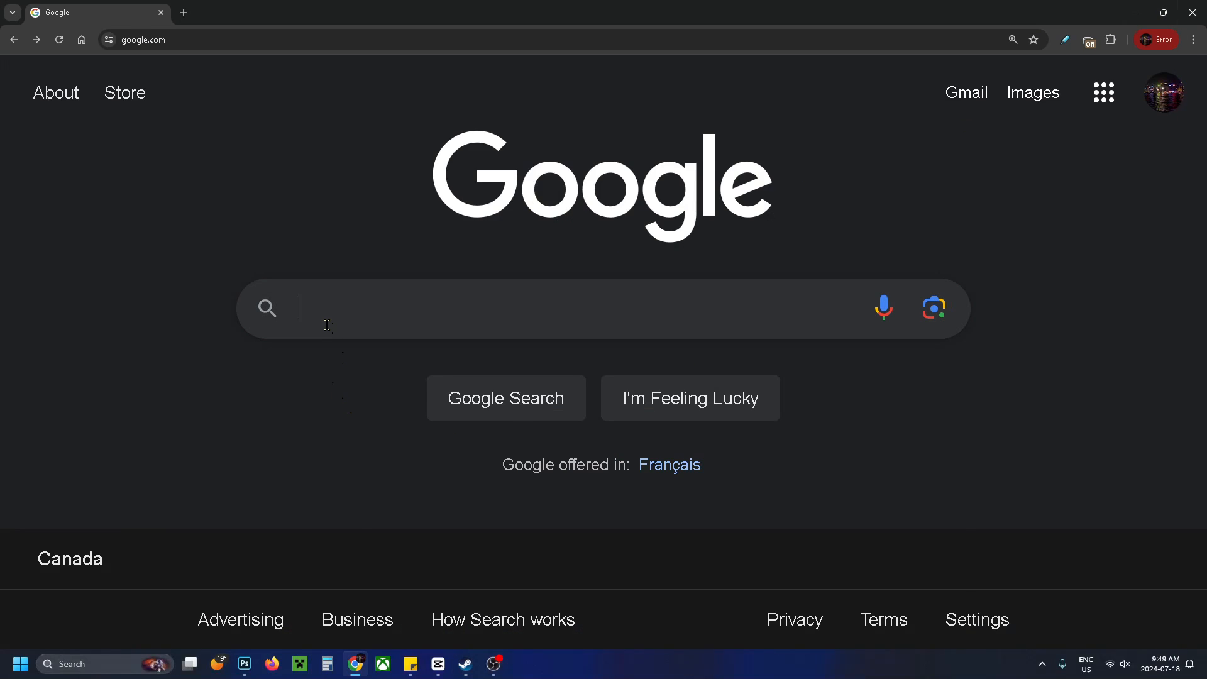
Search Google for 'steam login' and open the store.steampowered.com Login page.
text(steam)
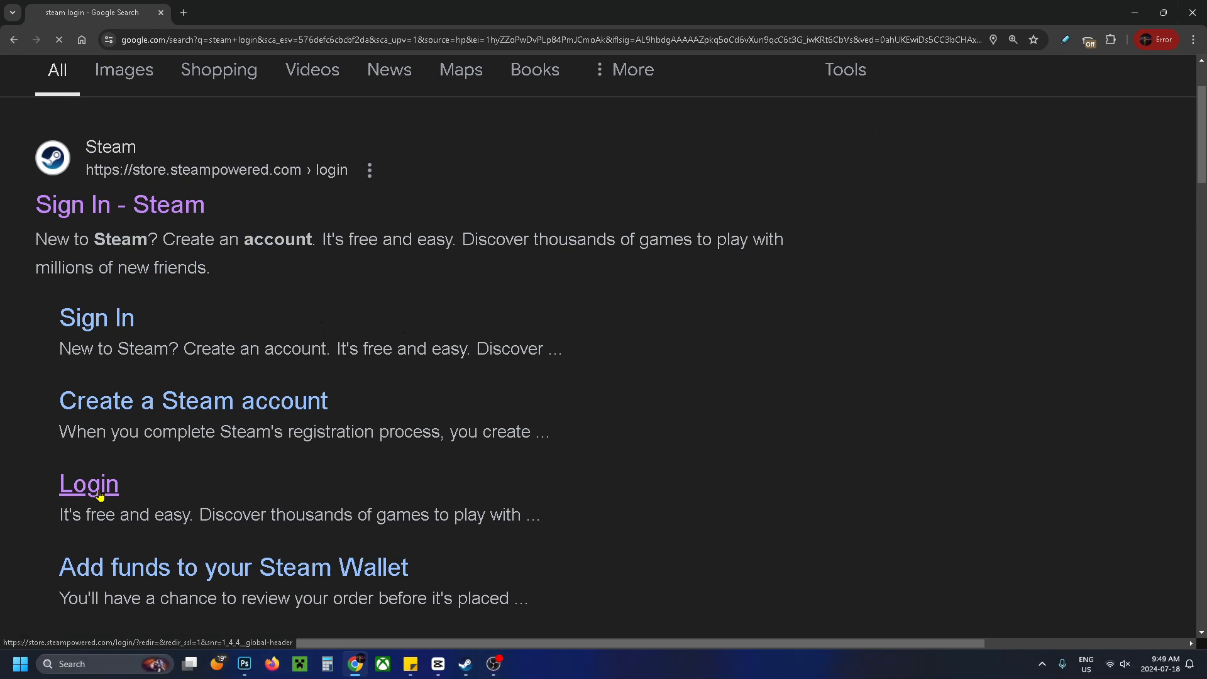
click(88, 485)
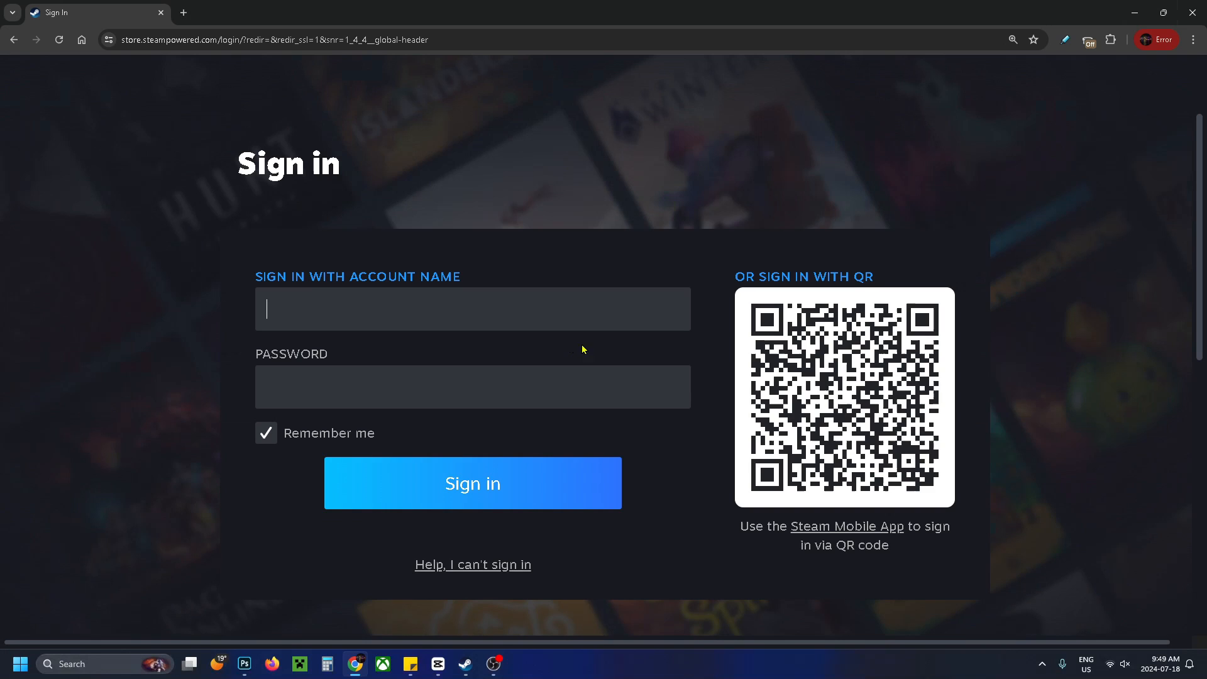
scroll(down, 3)
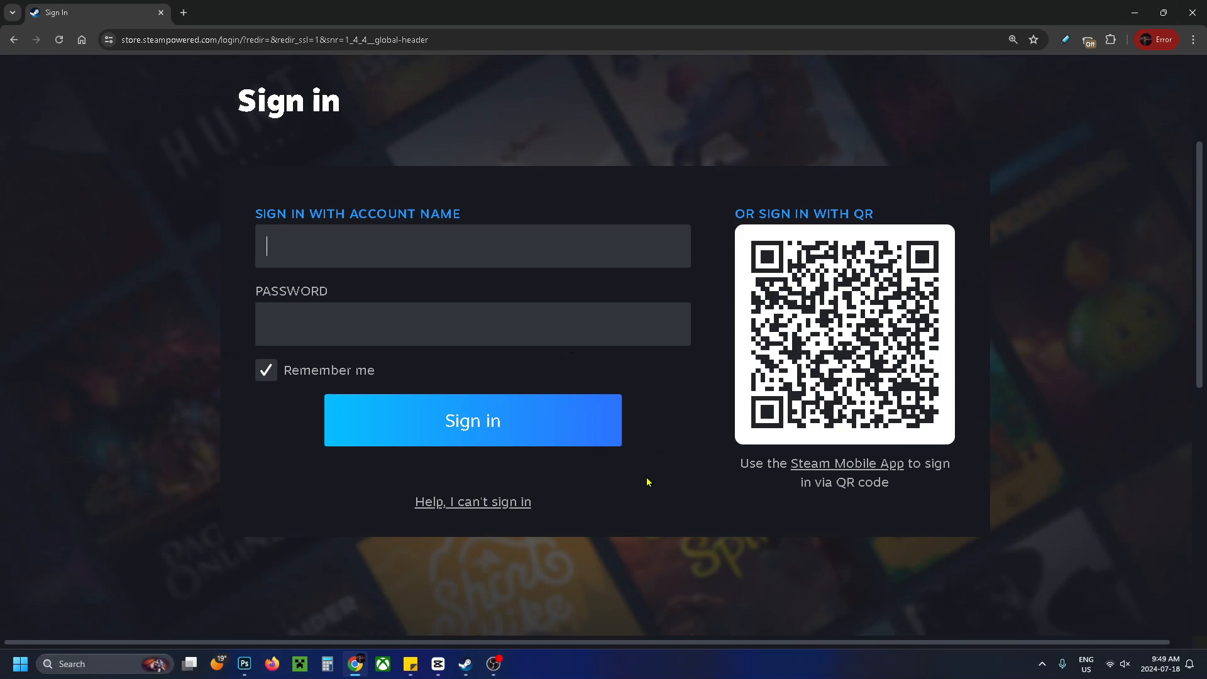
mouse_move(492, 510)
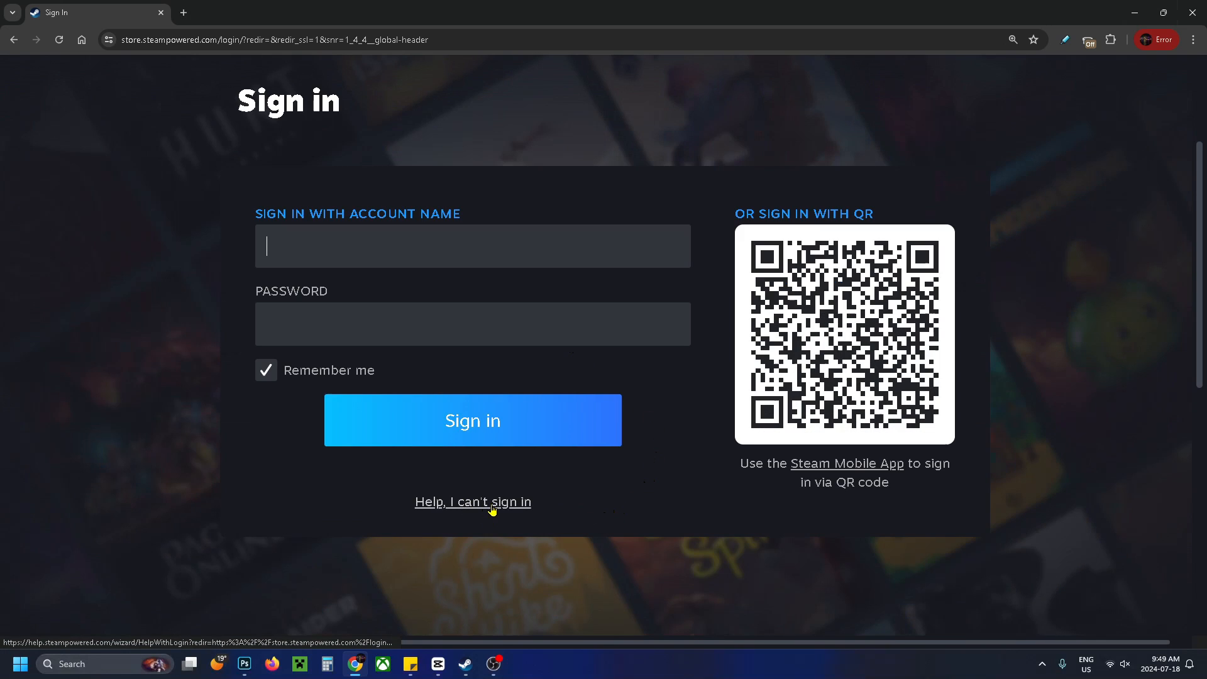
Under 'I forgot my Steam Account name or password', search by email, which finds no match.
click(473, 502)
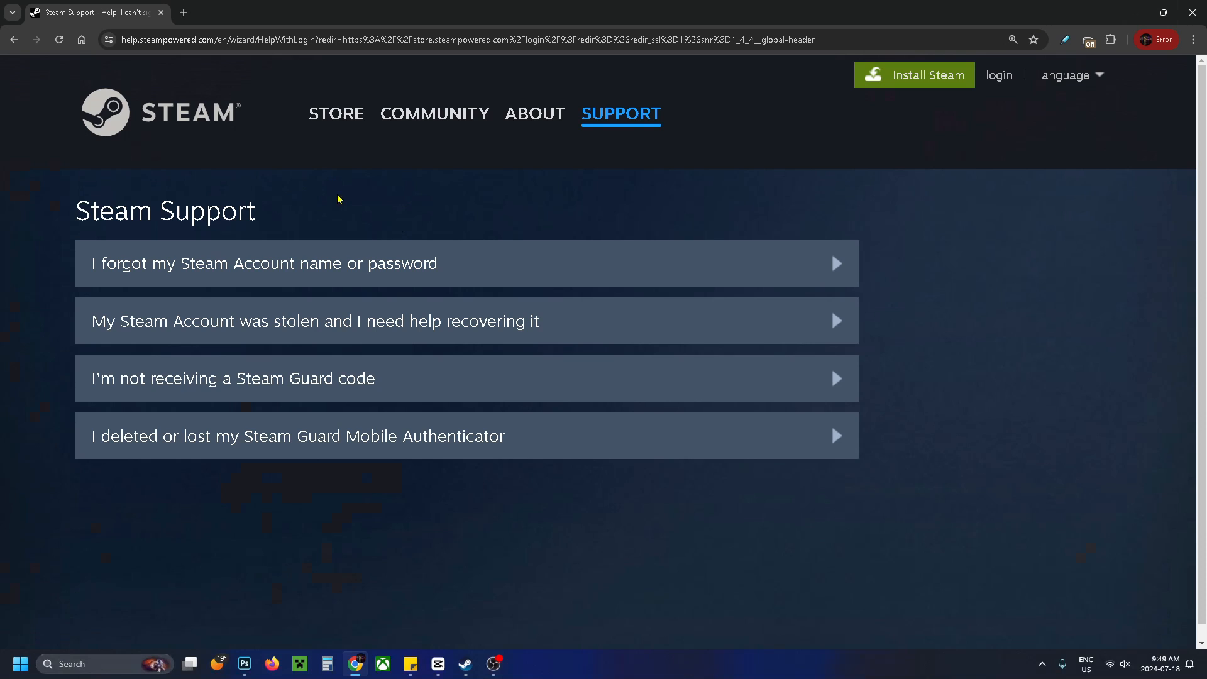
mouse_move(468, 268)
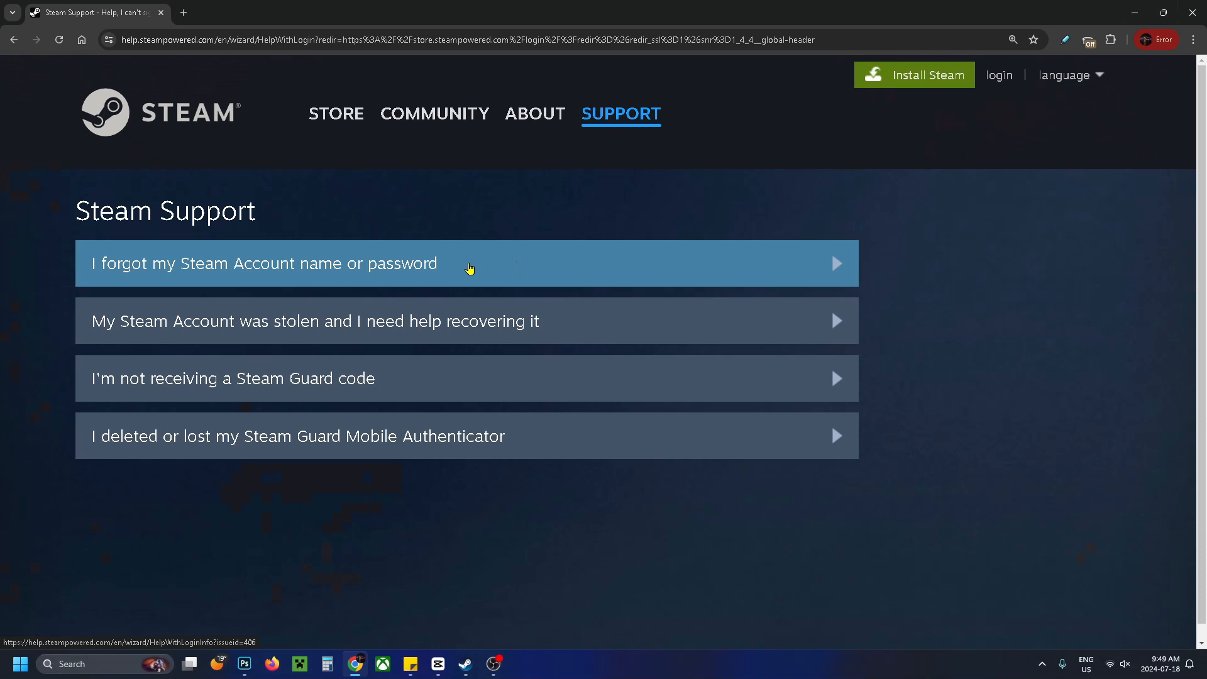
click(469, 264)
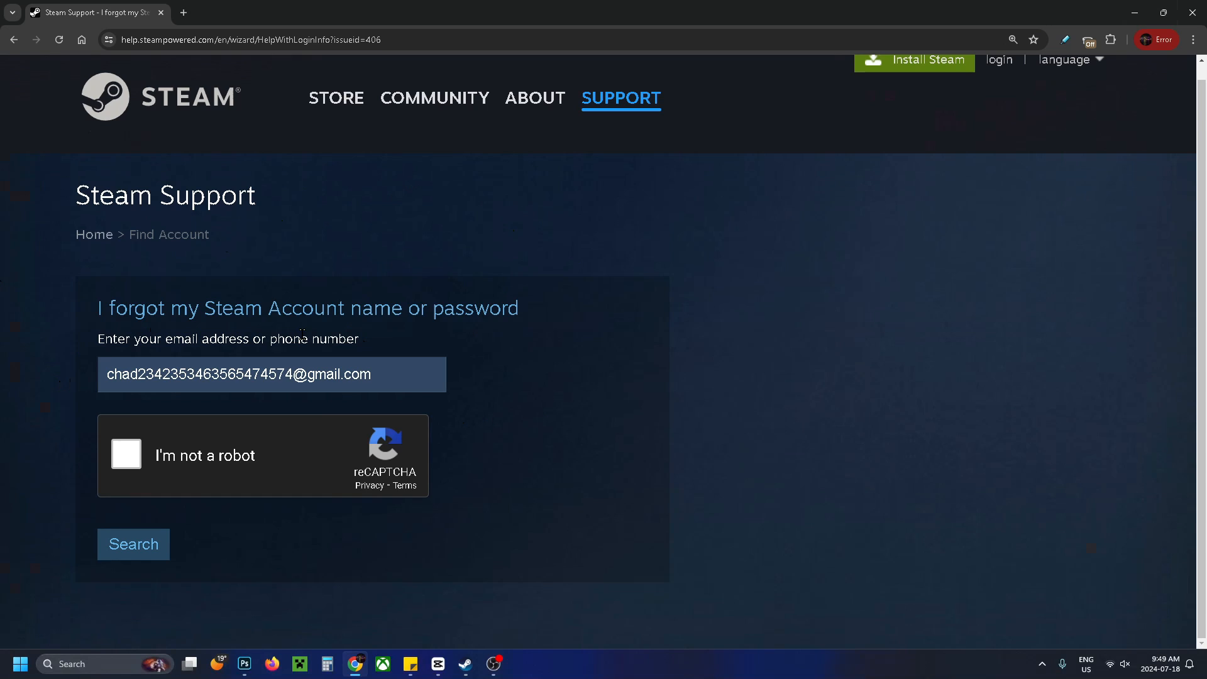
mouse_move(442, 374)
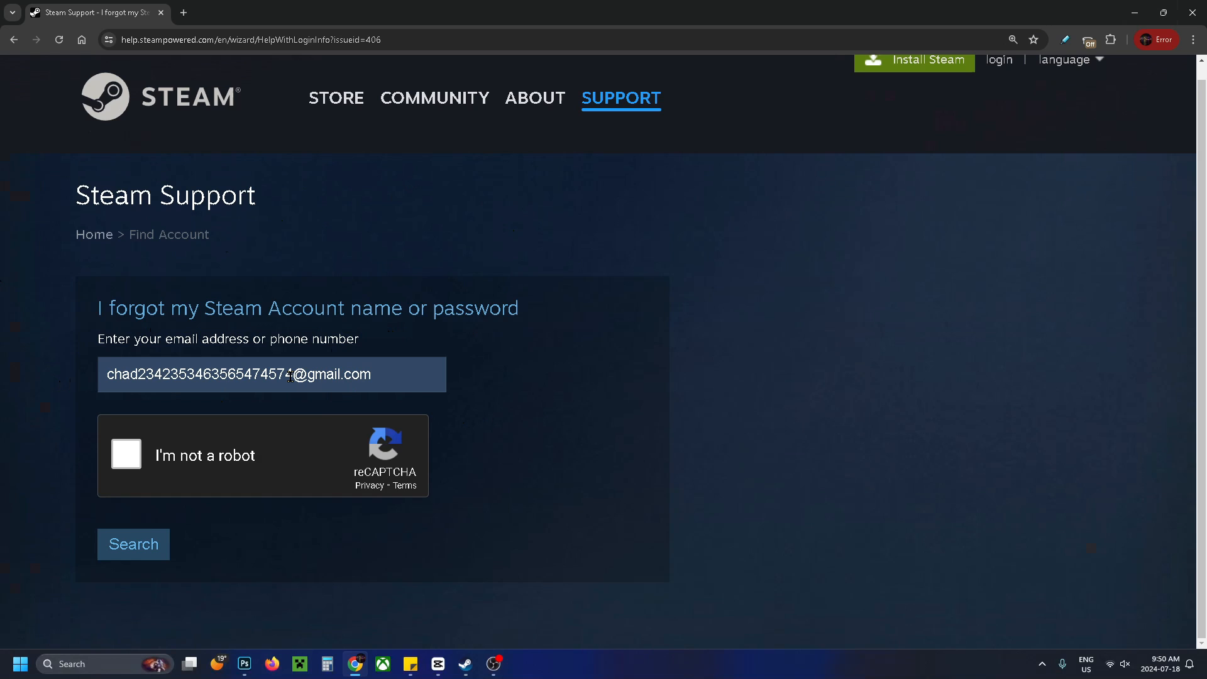
click(125, 455)
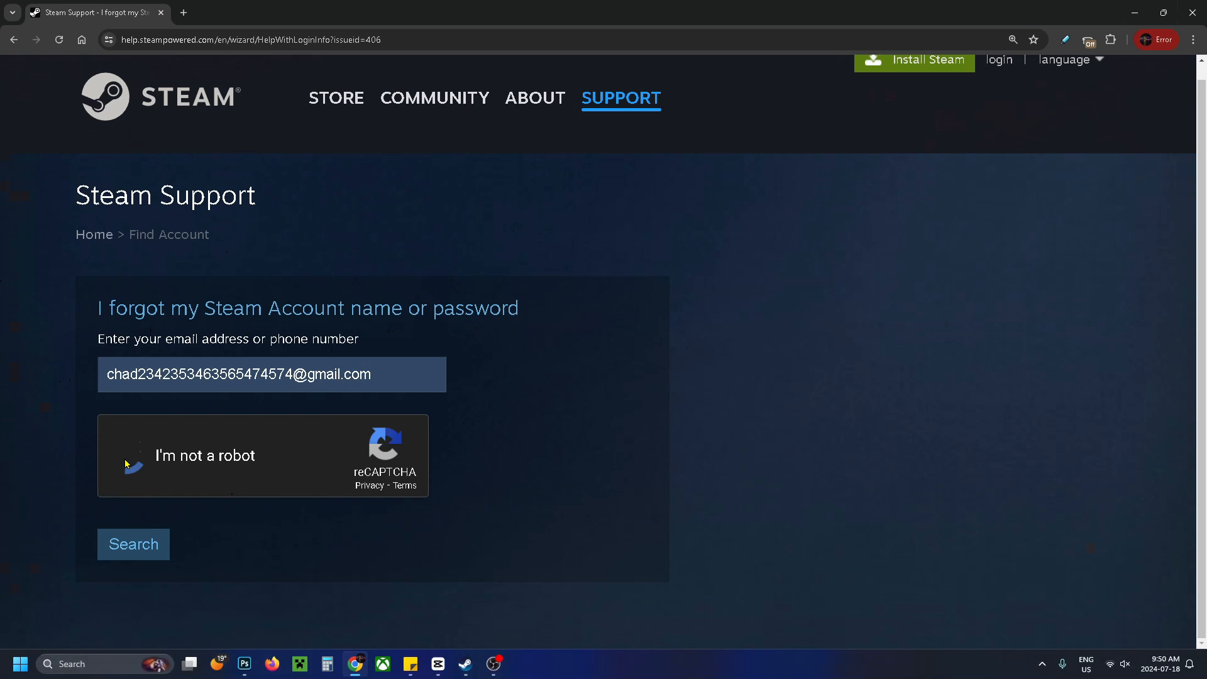
click(130, 467)
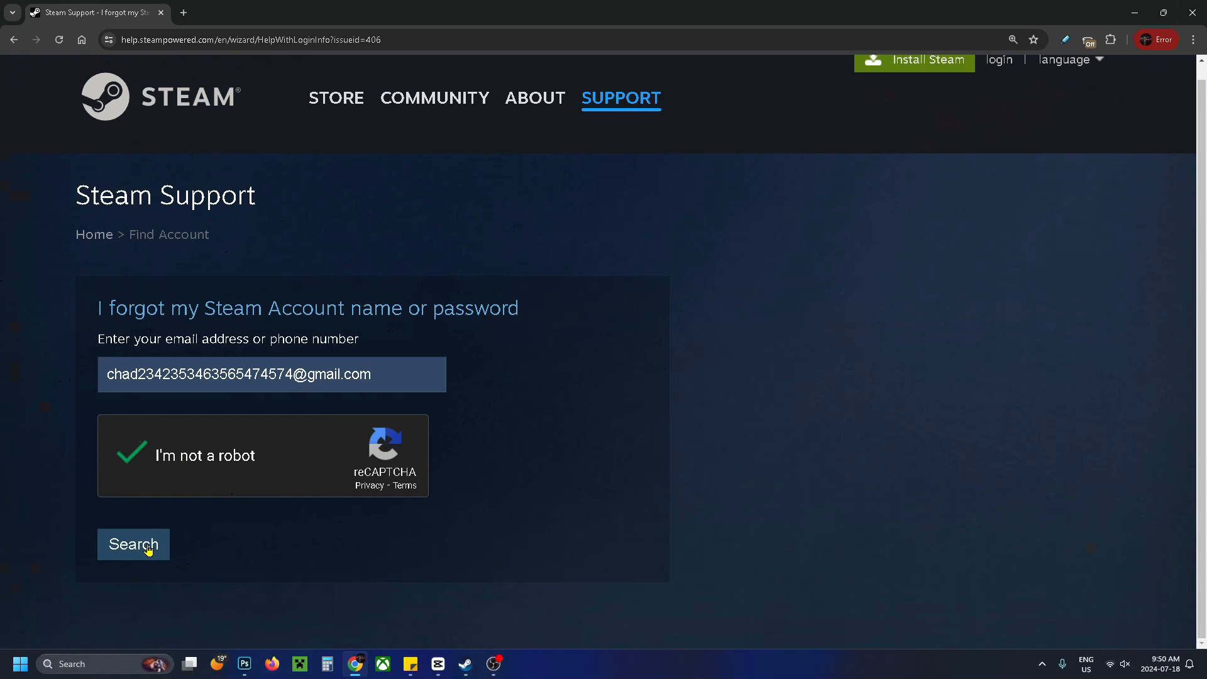
click(133, 544)
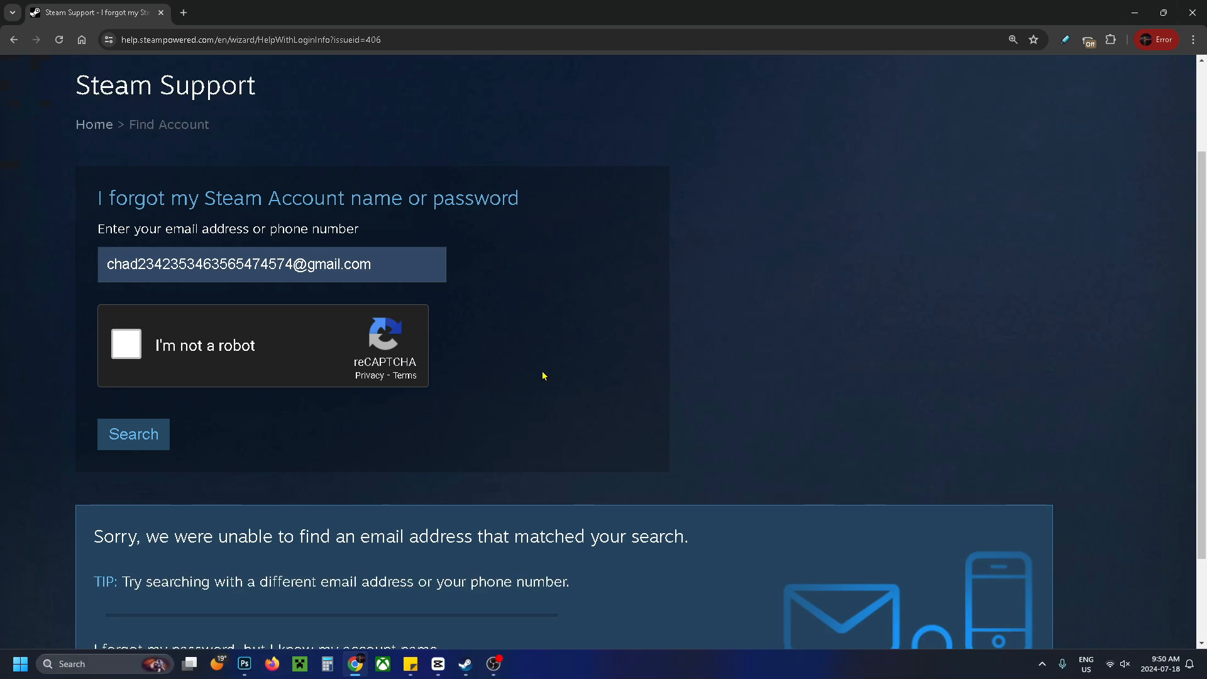
Find the account by account name, then choose 'I no longer have access to this phone number'.
scroll(down, 3)
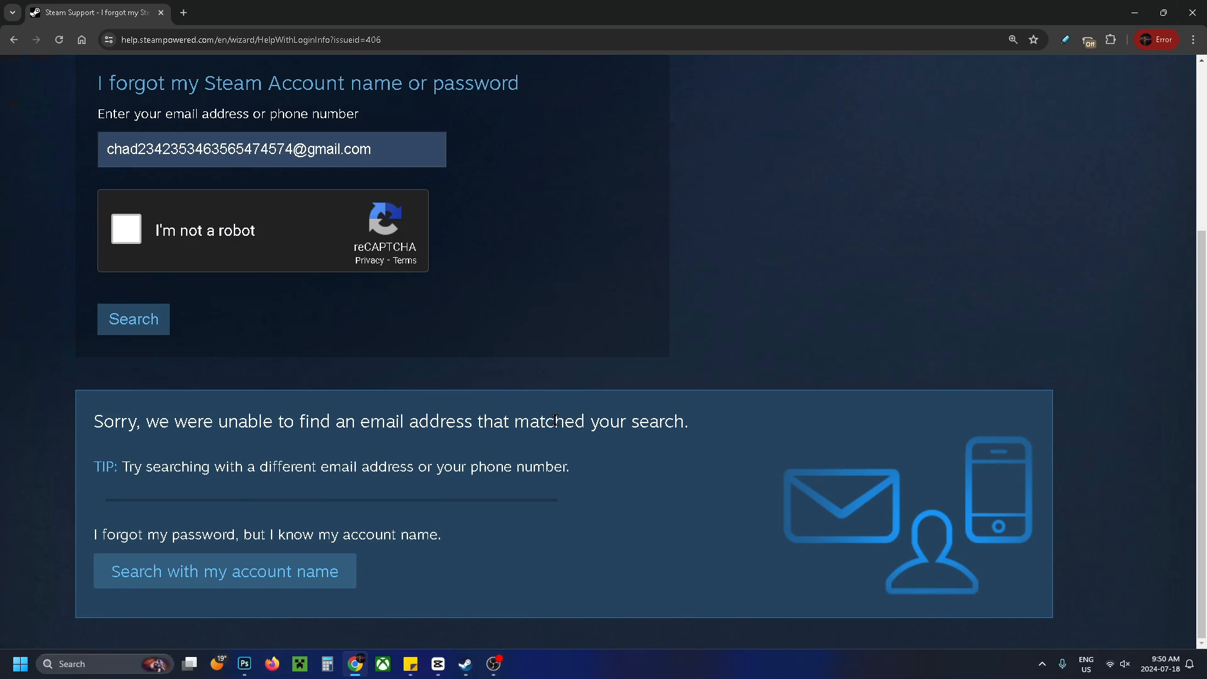
mouse_move(255, 581)
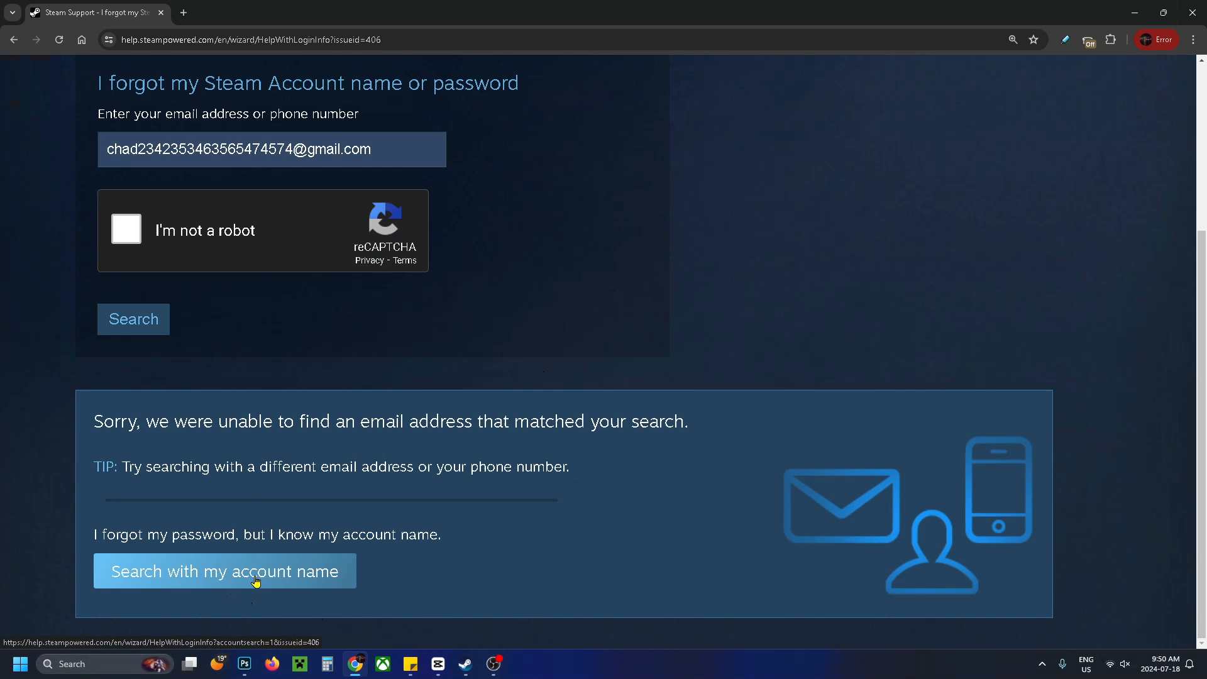
click(224, 571)
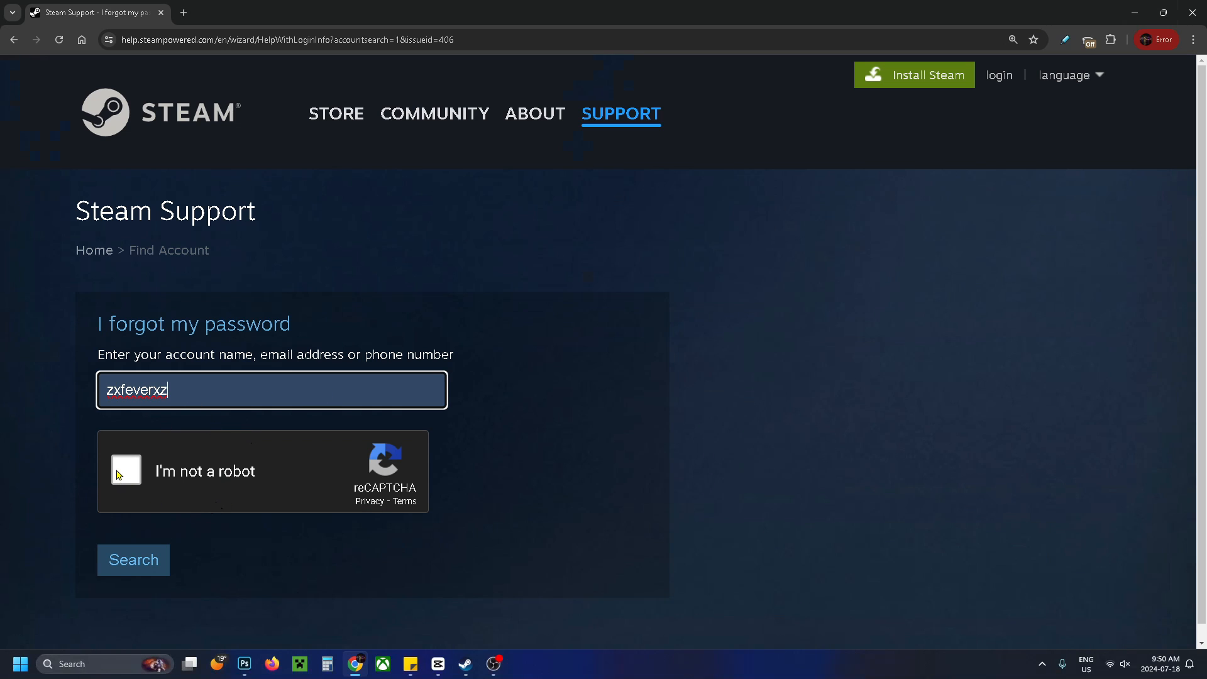
click(126, 472)
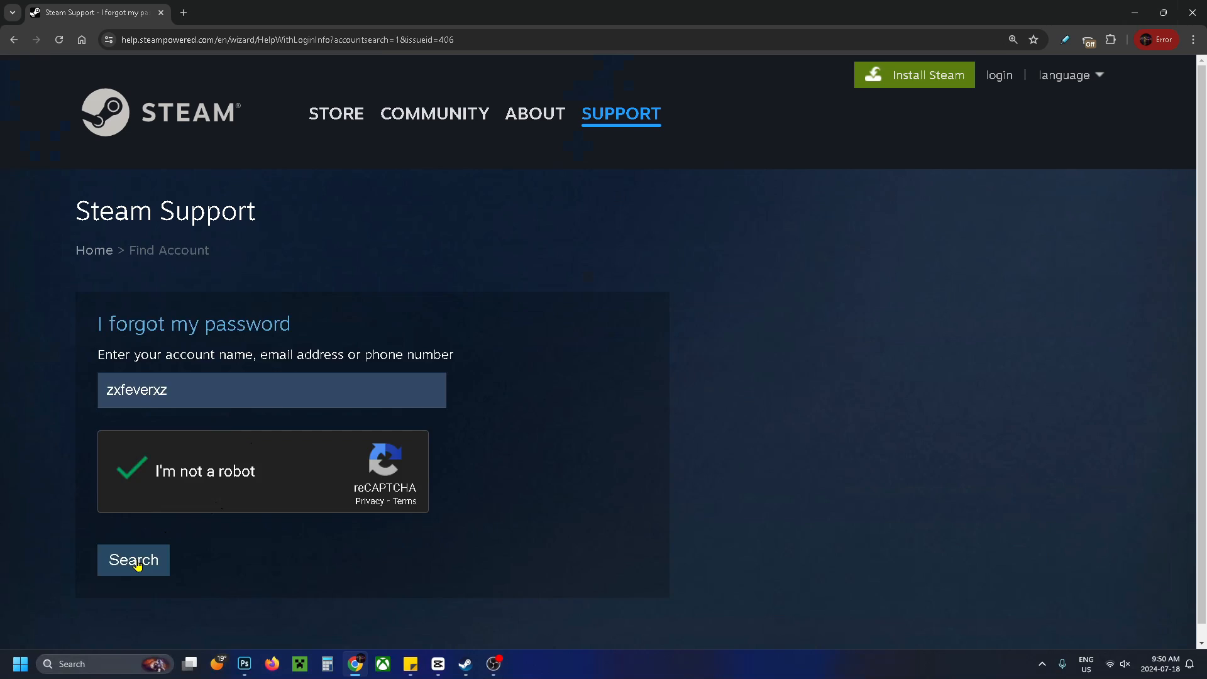
click(132, 559)
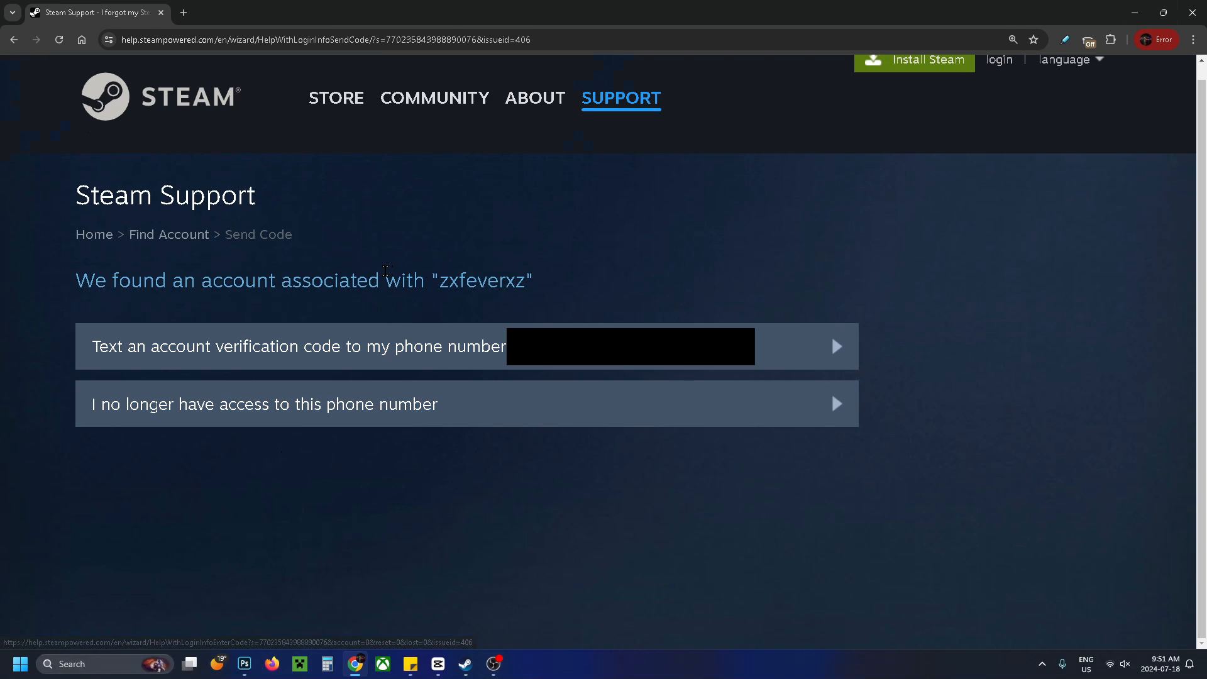
mouse_move(315, 439)
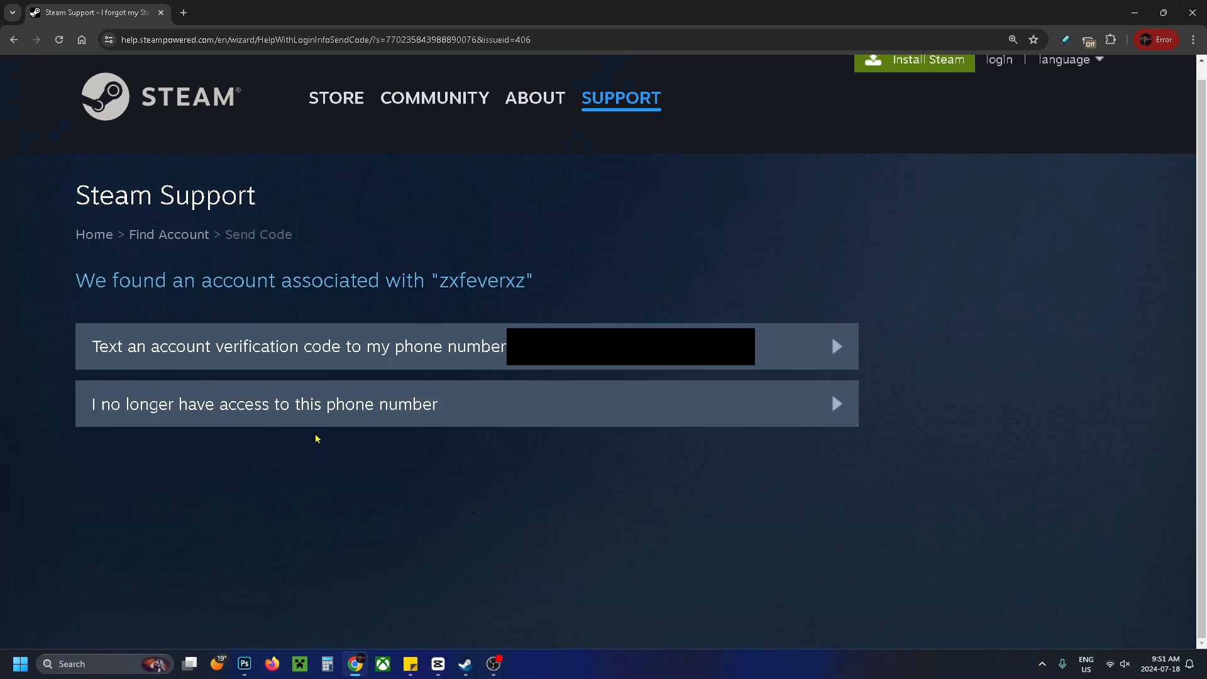
click(266, 404)
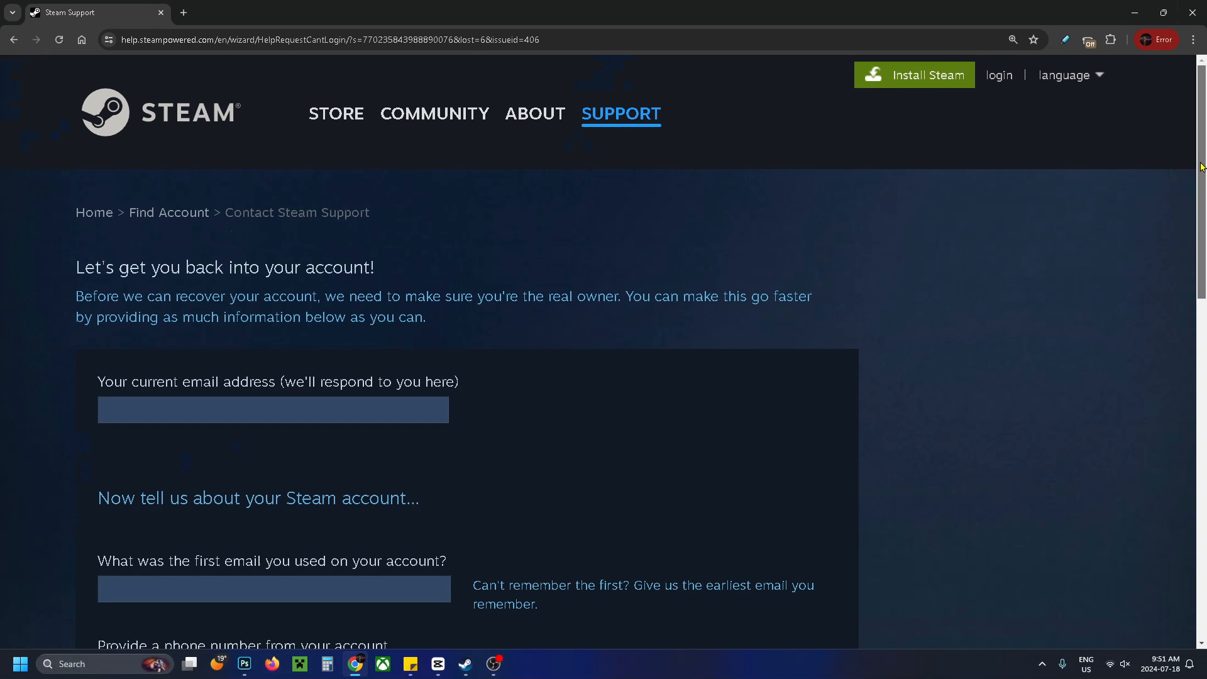
Scroll the Contact Steam Support form to its reCAPTCHA and Send button, then switch to the Steam store.
scroll(down, 3)
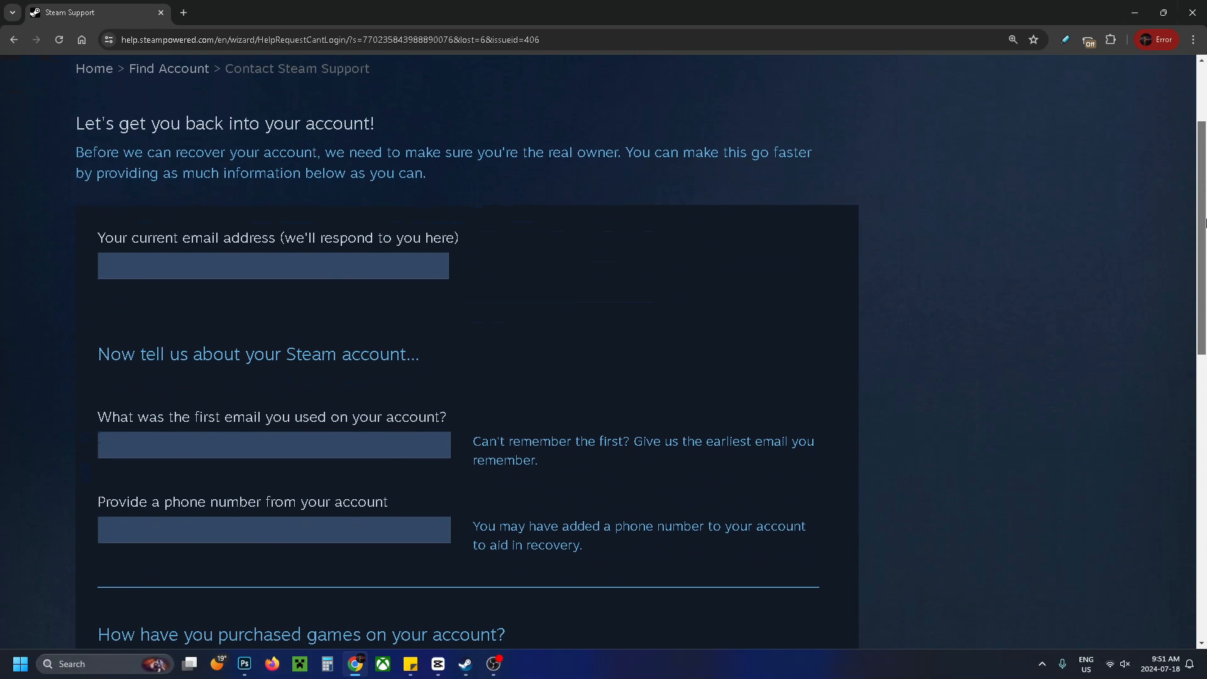
scroll(down, 3)
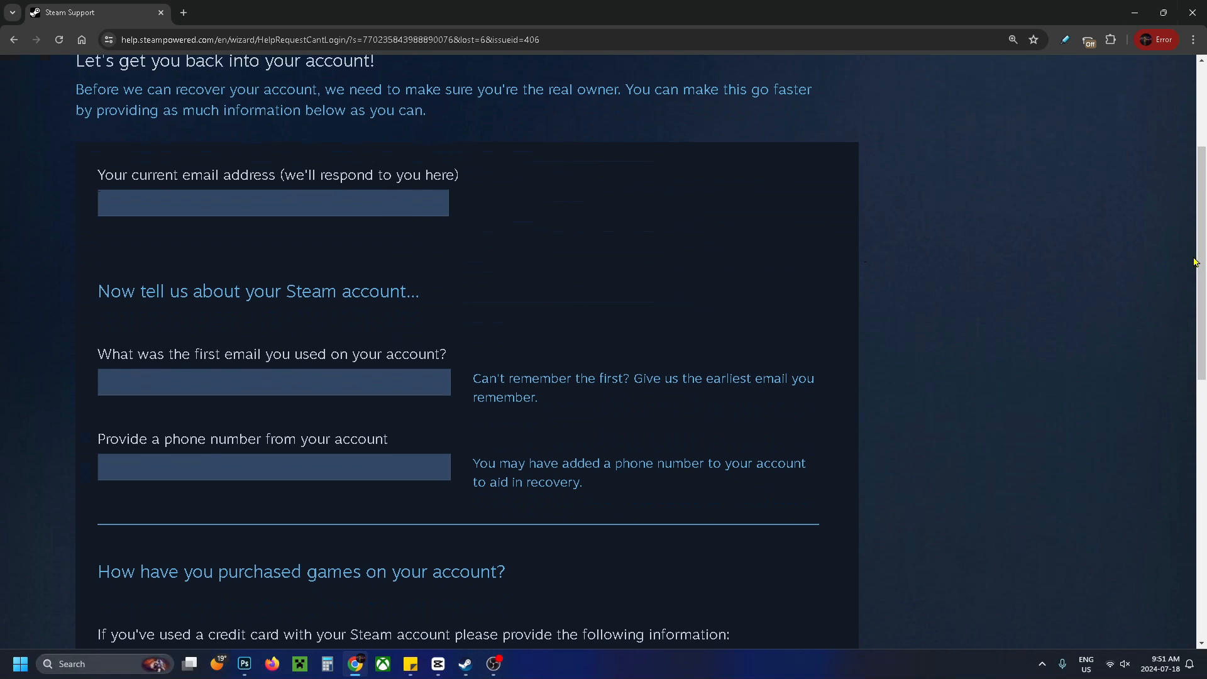
scroll(down, 3)
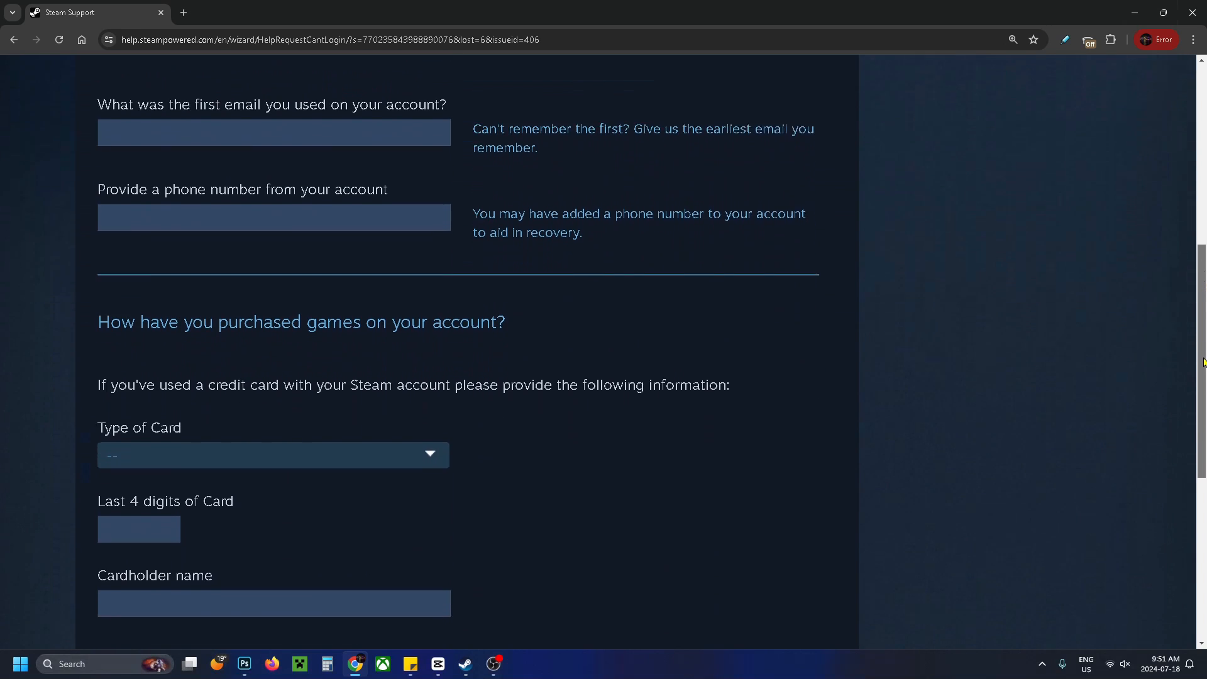
scroll(down, 3)
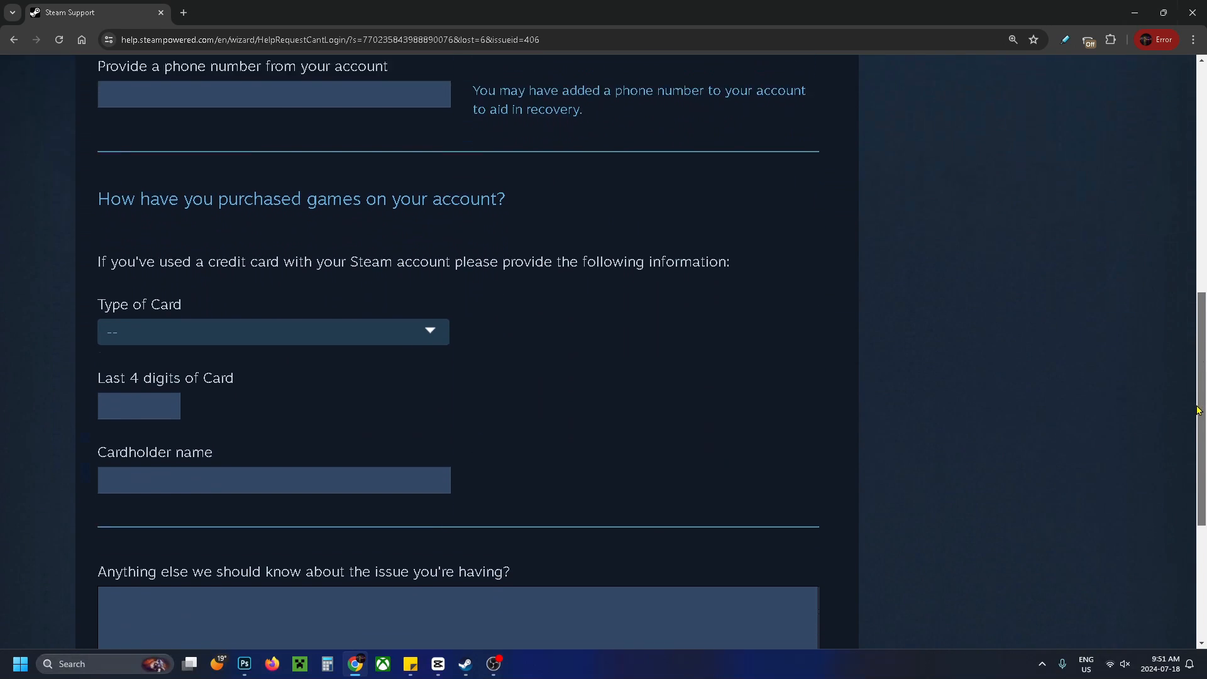
scroll(down, 3)
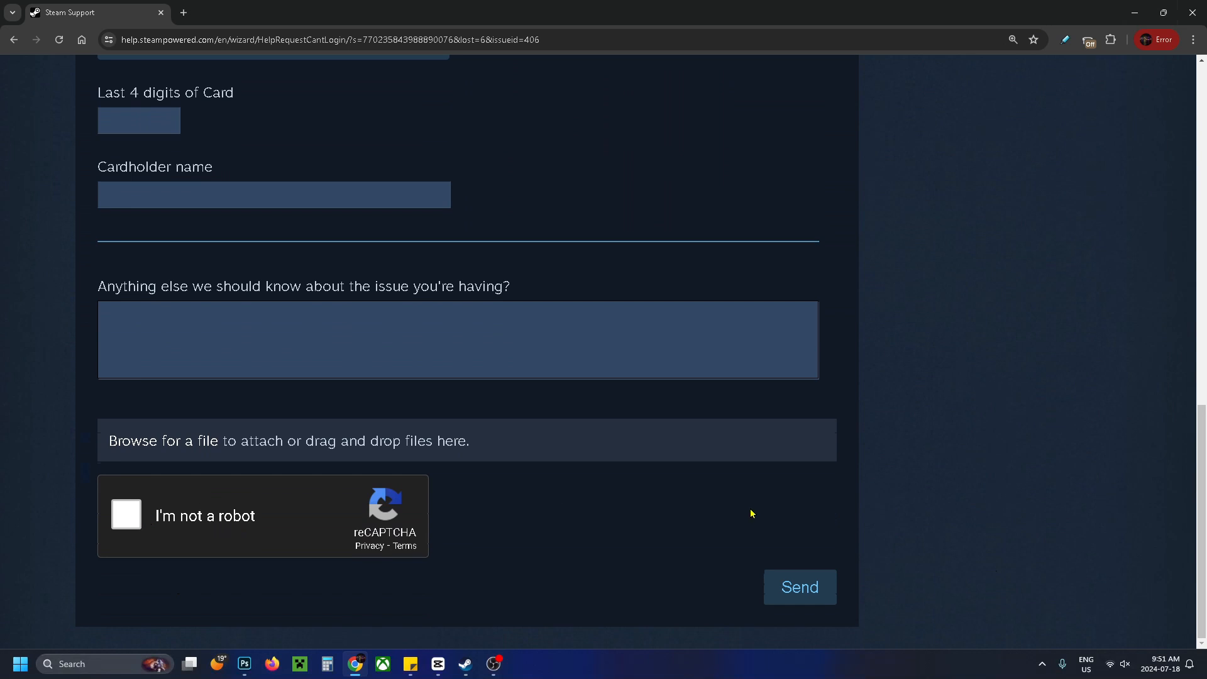
click(465, 663)
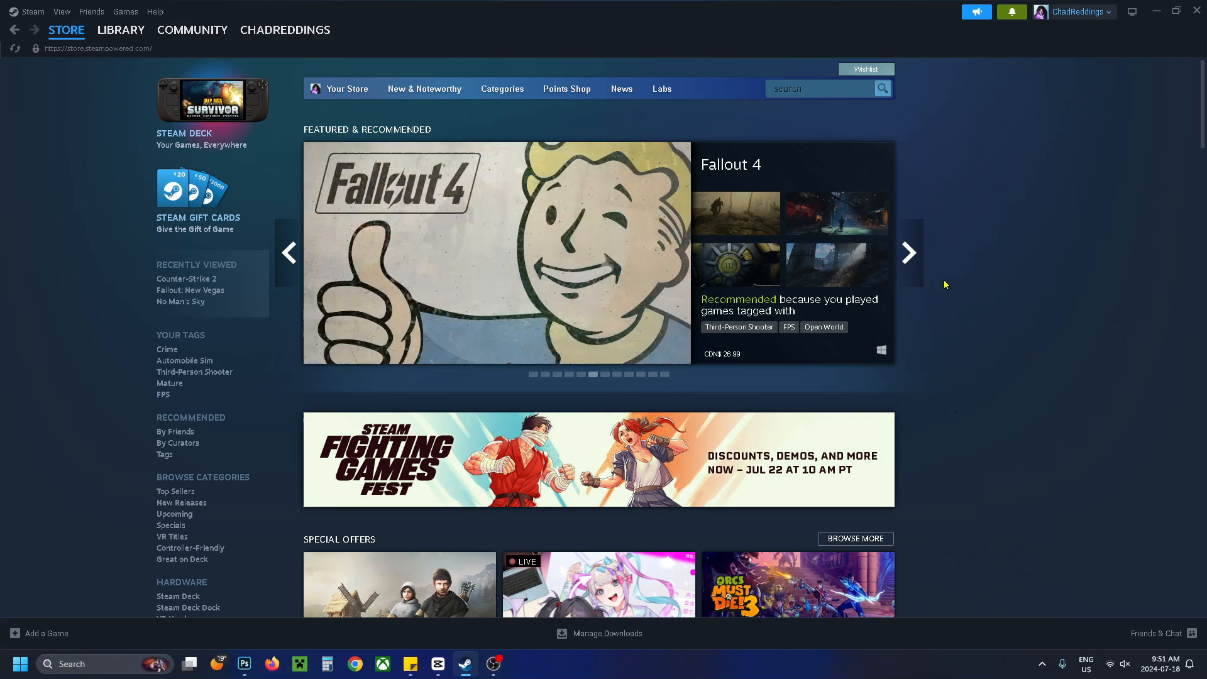
mouse_move(936, 407)
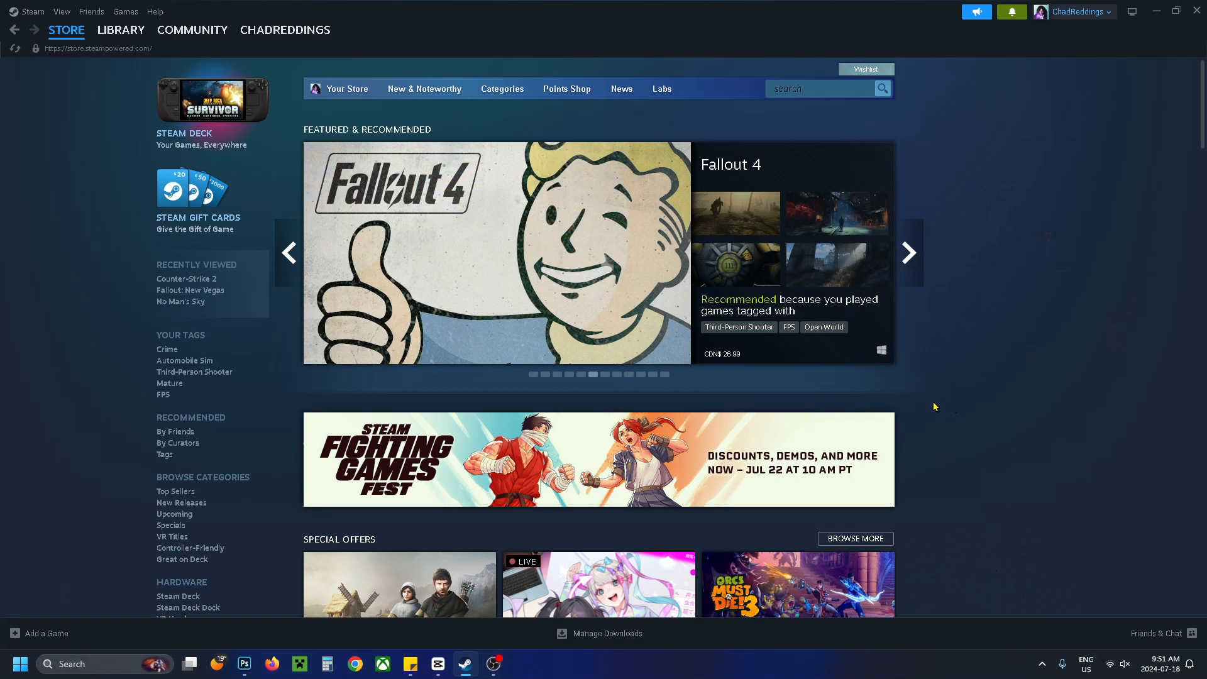
mouse_move(930, 406)
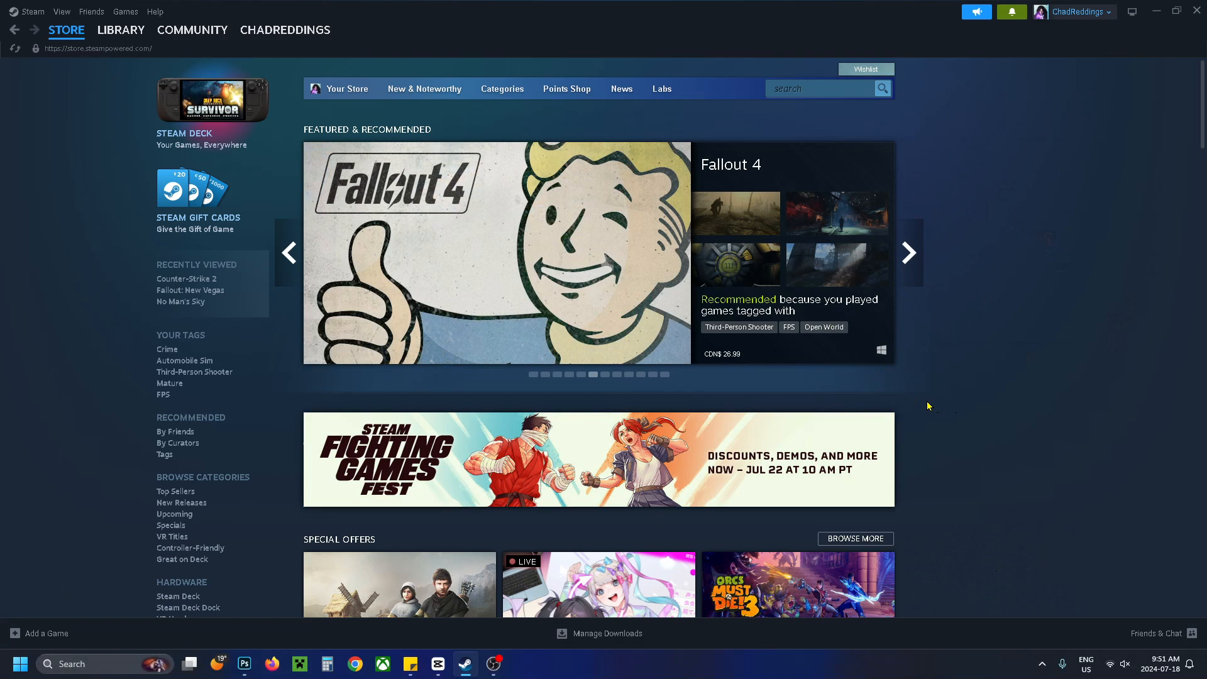